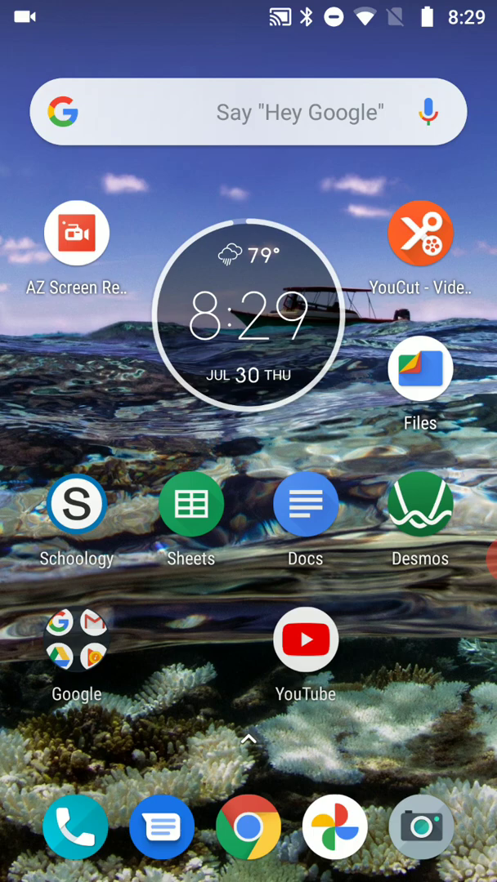
# Step: Launch Schoology and open the Numbers assignment under Plants and people's Upcoming work
pyautogui.click(76, 503)
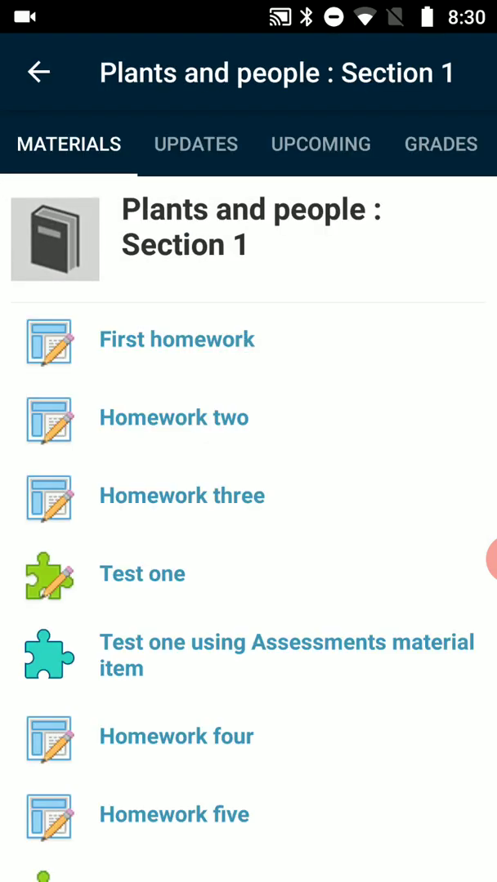
pyautogui.click(321, 144)
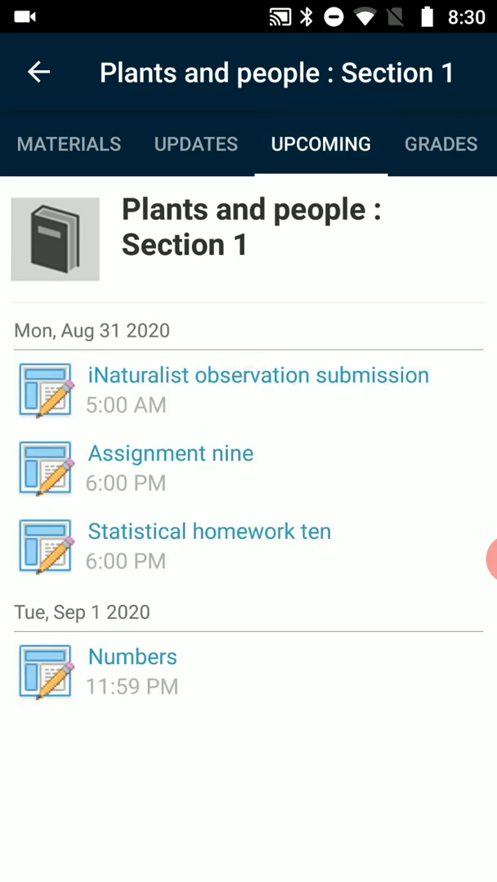
pyautogui.click(131, 656)
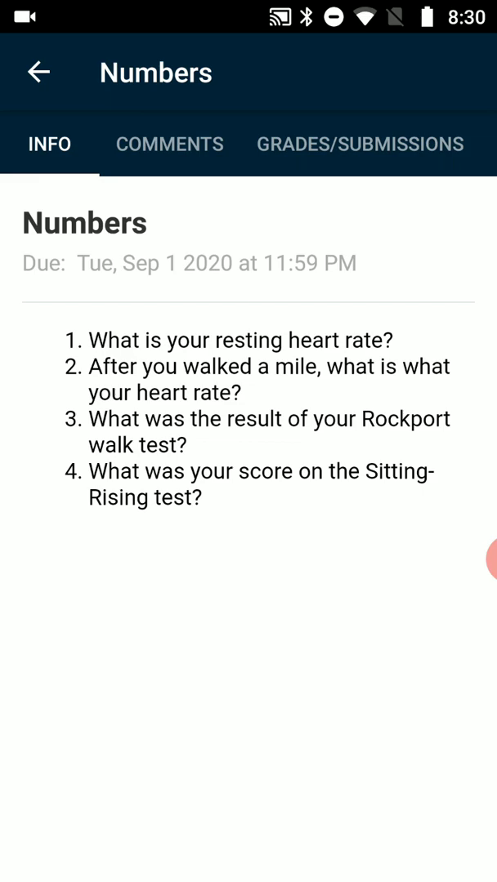
# Step: Start a text submission for Numbers, type '12.', then discard it from the submissions page
pyautogui.click(359, 144)
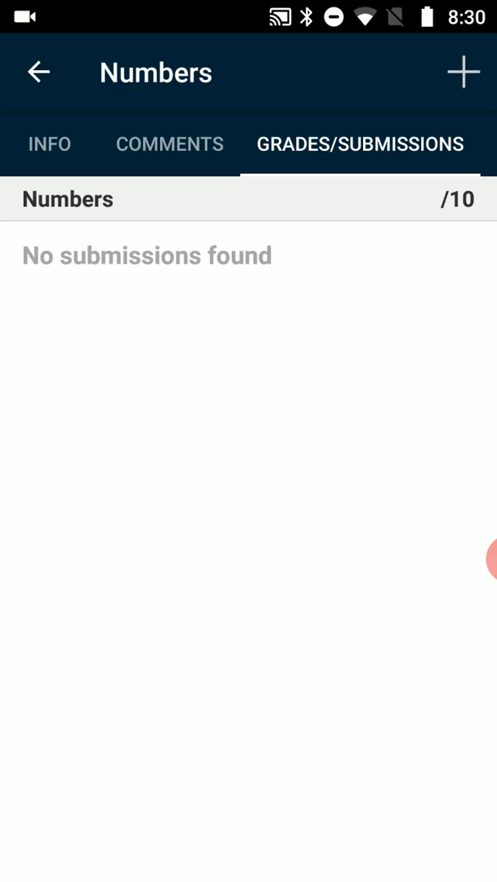
pyautogui.click(464, 72)
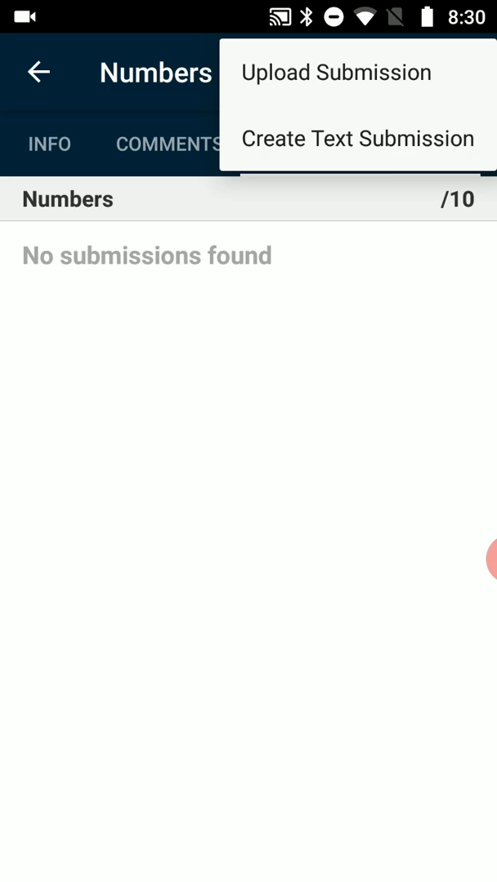
pyautogui.click(356, 137)
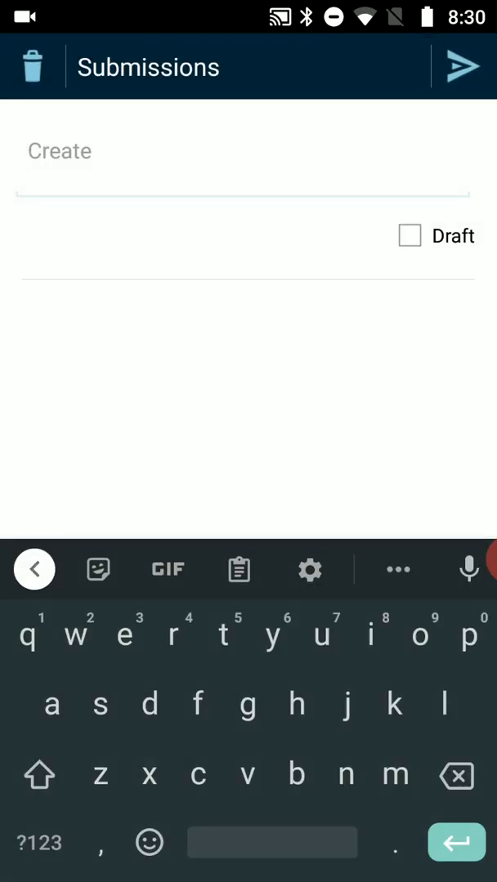
pyautogui.click(27, 635)
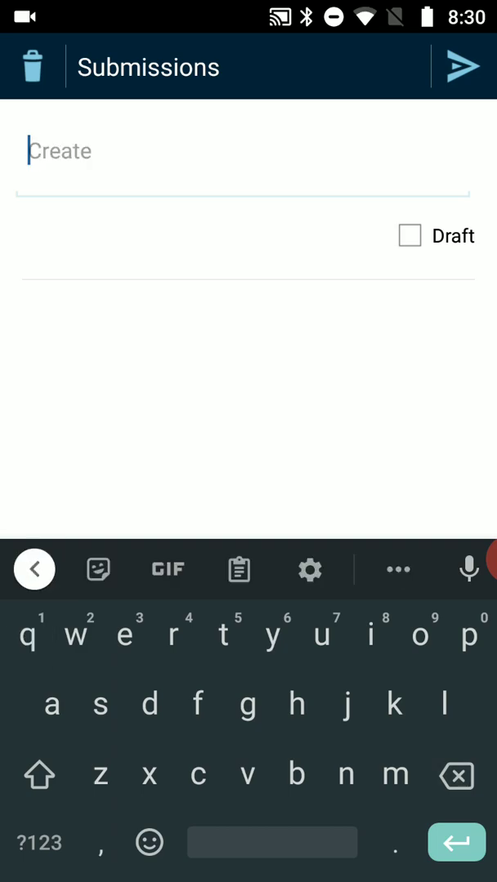
pyautogui.write('1. 51')
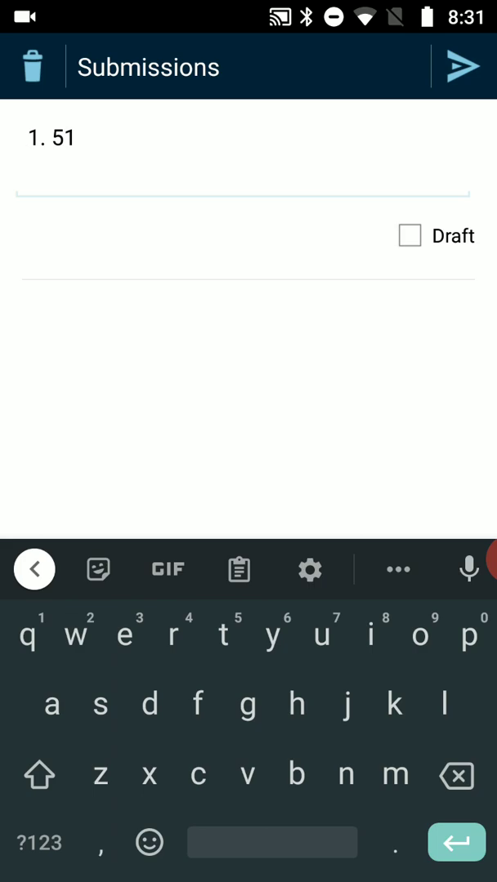
pyautogui.write('2')
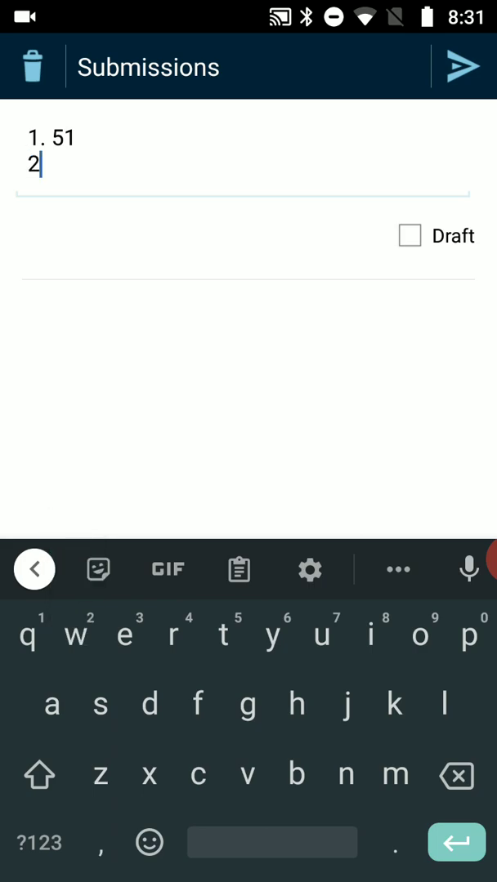
pyautogui.write('.')
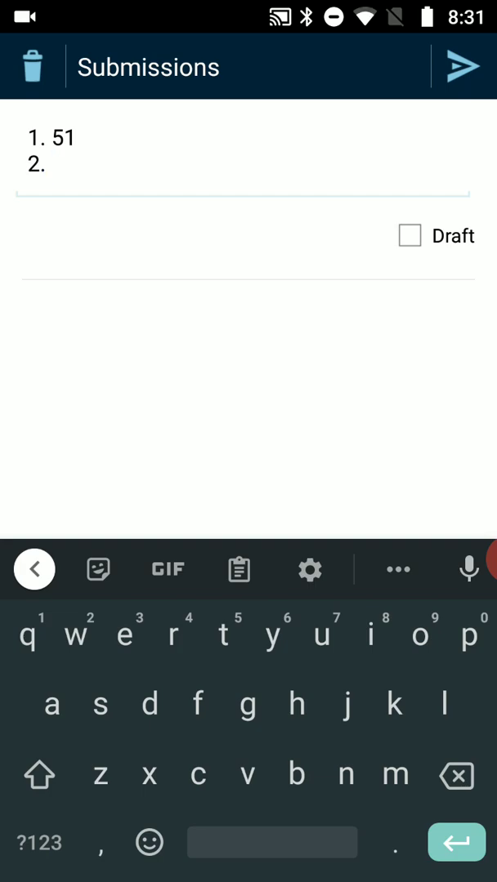
pyautogui.click(408, 236)
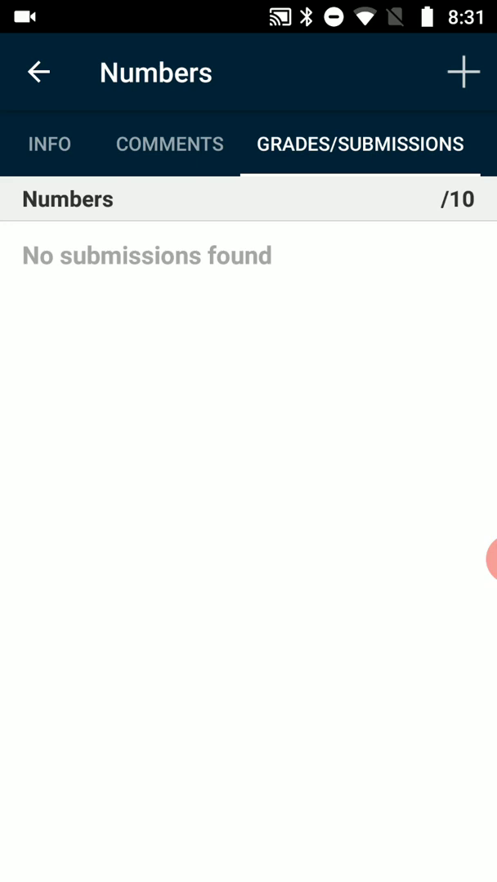
# Step: Start a second text submission with Draft unchecked, leave it empty and return to the Info questions
pyautogui.click(49, 144)
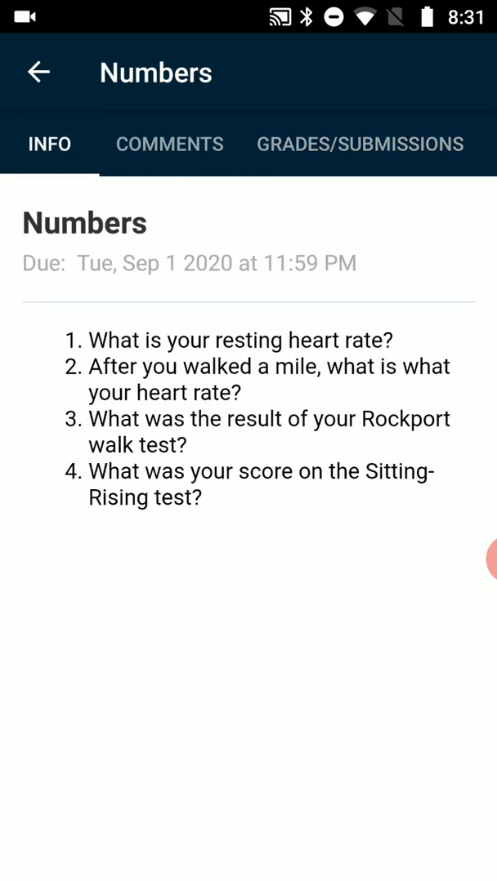
pyautogui.click(359, 144)
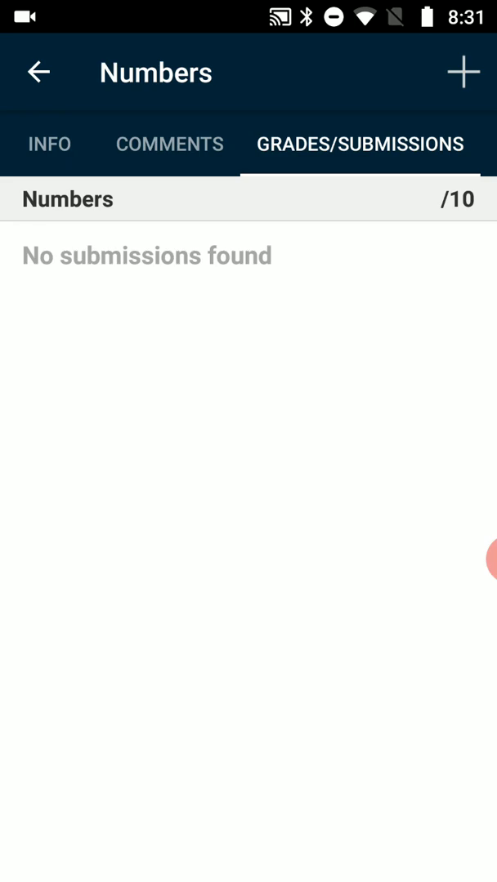
pyautogui.click(463, 71)
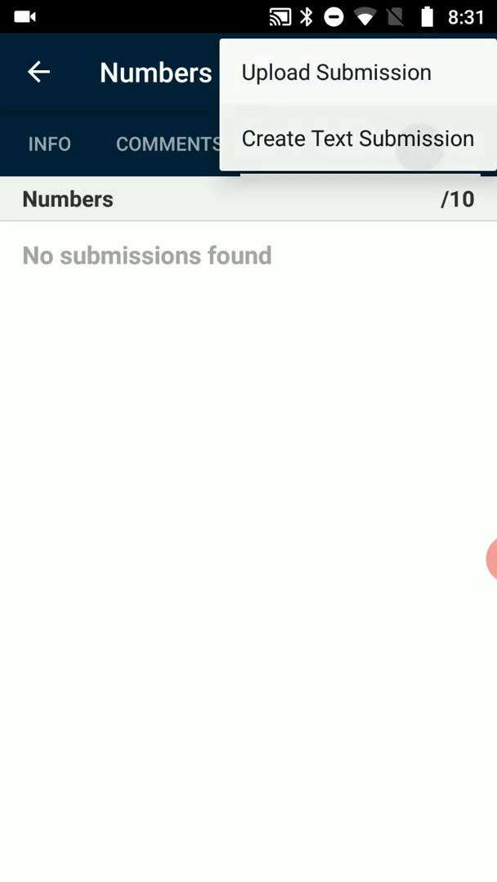
pyautogui.click(356, 137)
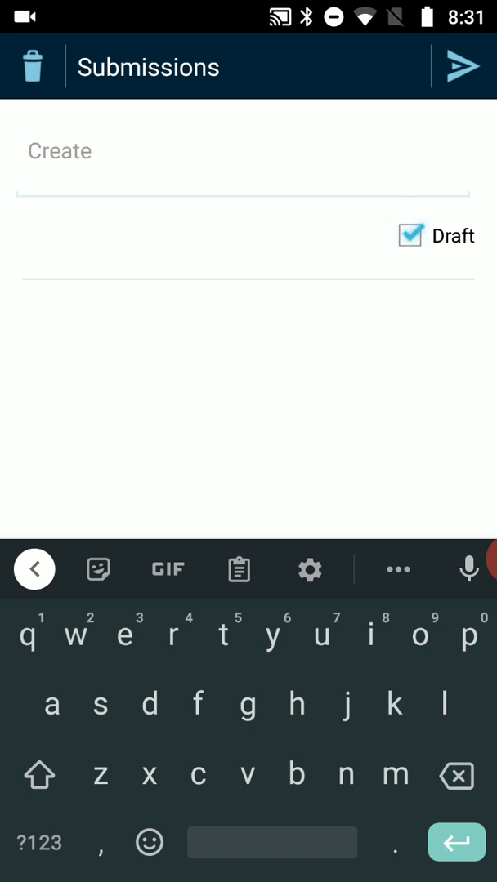
pyautogui.click(408, 235)
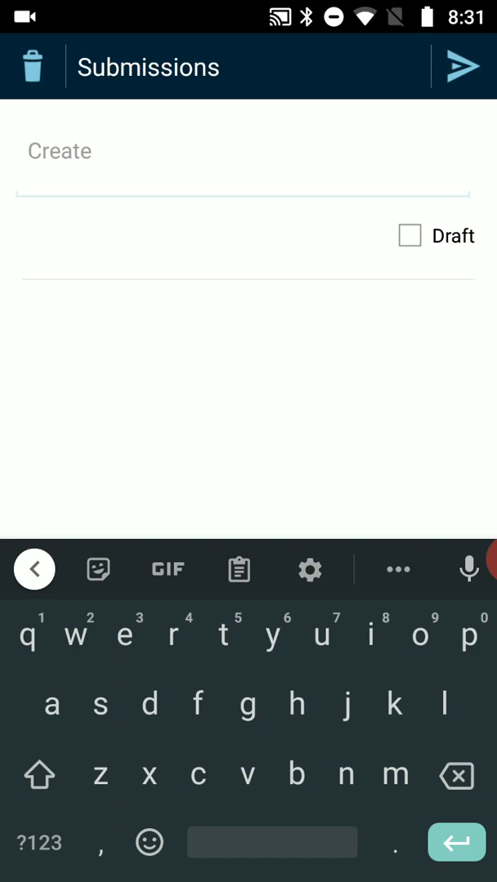
pyautogui.click(34, 569)
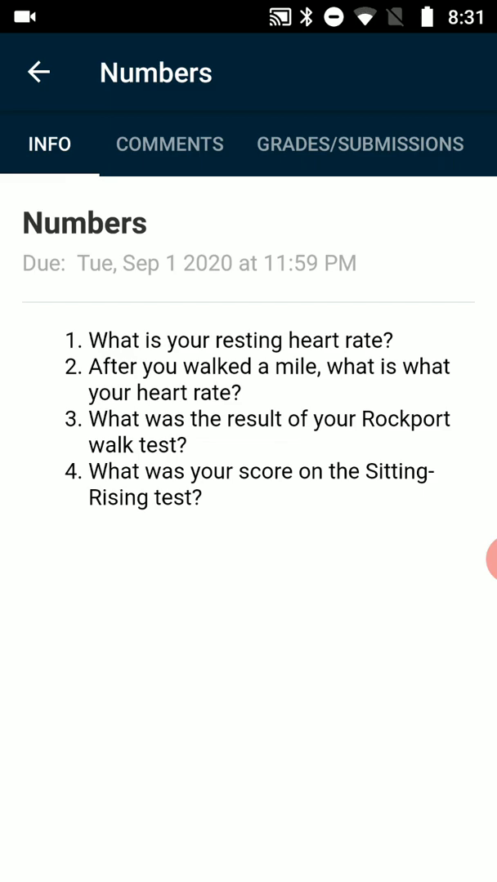
# Step: Copy the four Numbers questions into a new Google Docs document formatted as a numbered list
pyautogui.doubleClick(114, 339)
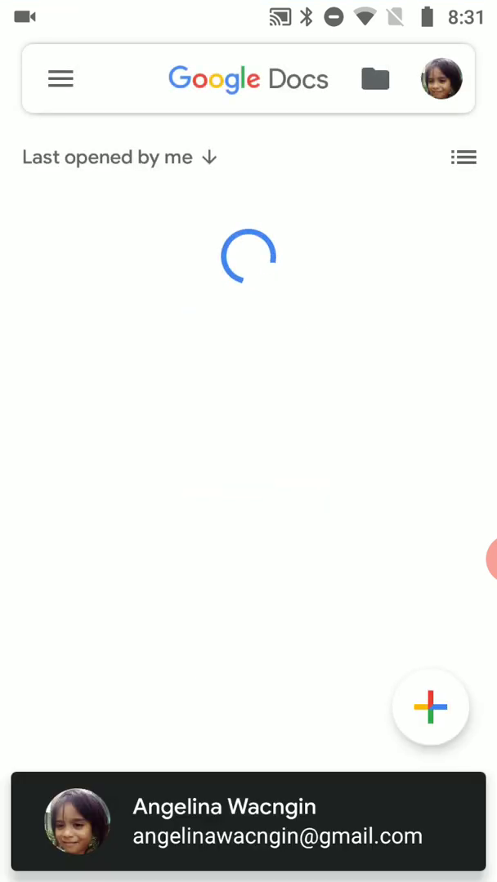
pyautogui.click(429, 708)
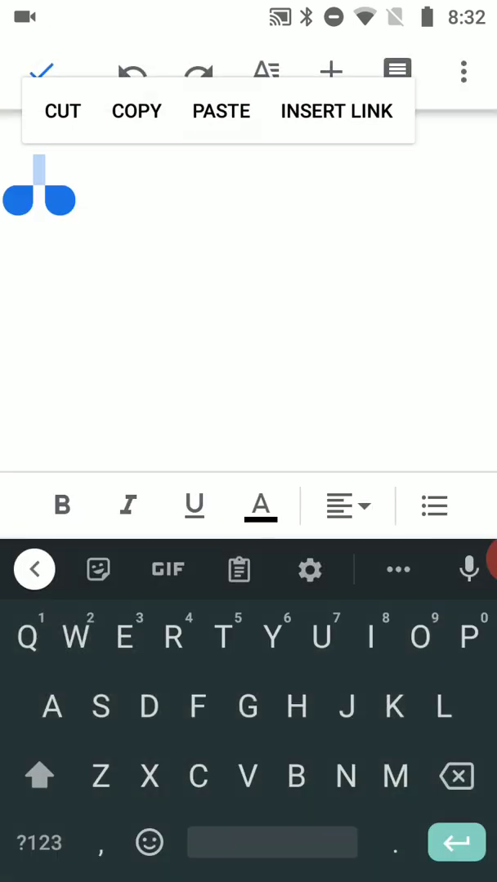
pyautogui.click(219, 111)
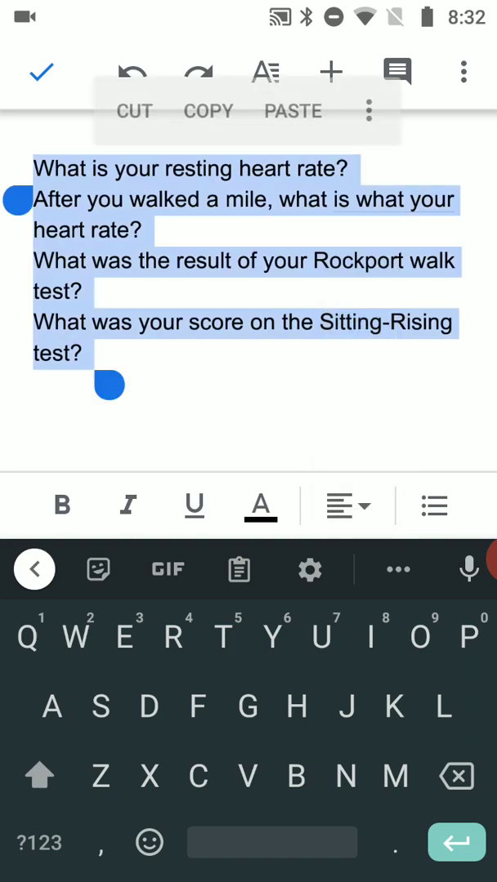
pyautogui.click(313, 506)
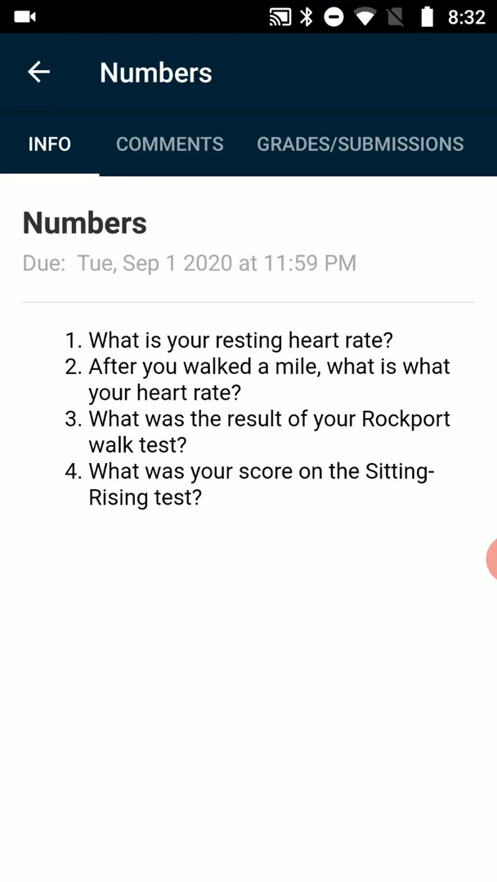
# Step: Create a fresh text submission for Numbers and enter the first answer, '1. 51'
pyautogui.click(359, 143)
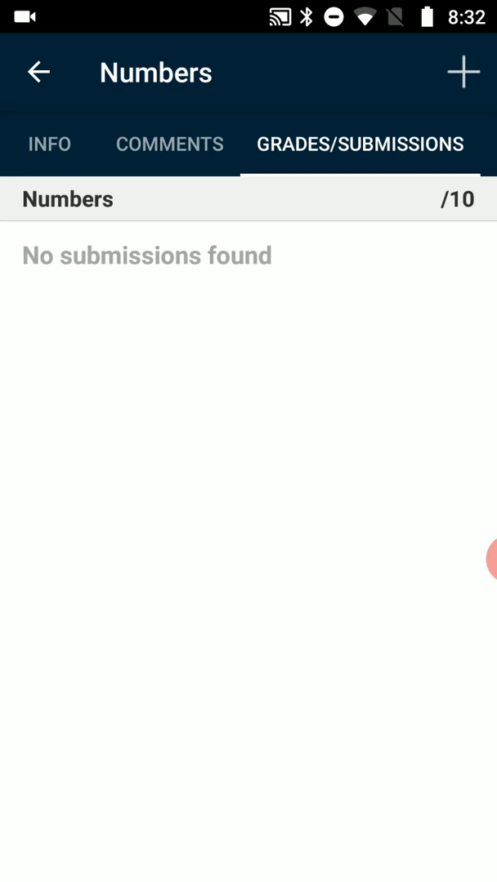
pyautogui.click(464, 72)
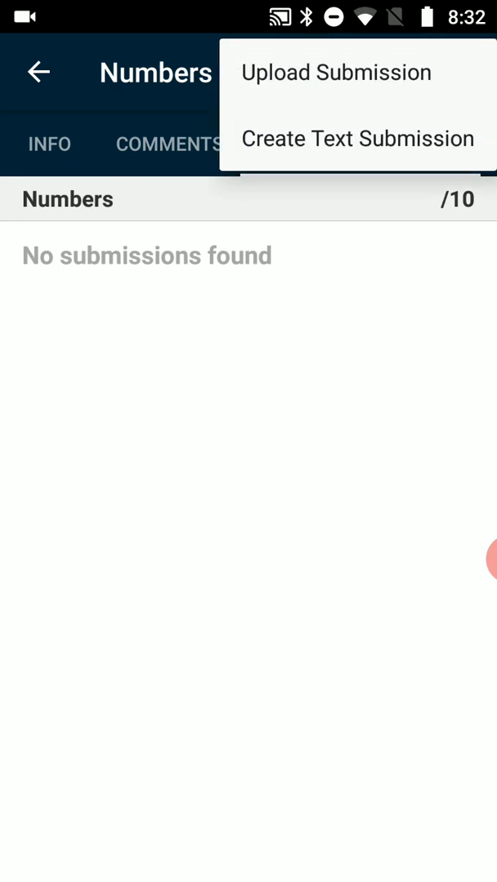
pyautogui.click(356, 138)
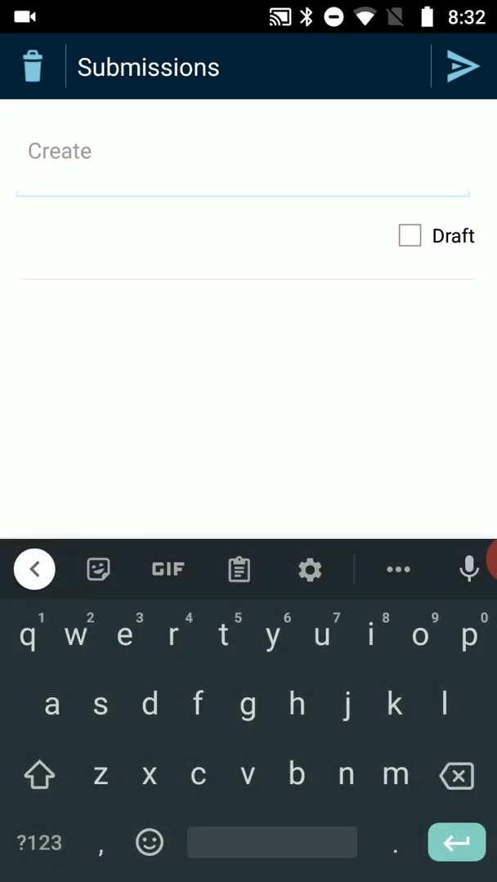
pyautogui.write('1. 51')
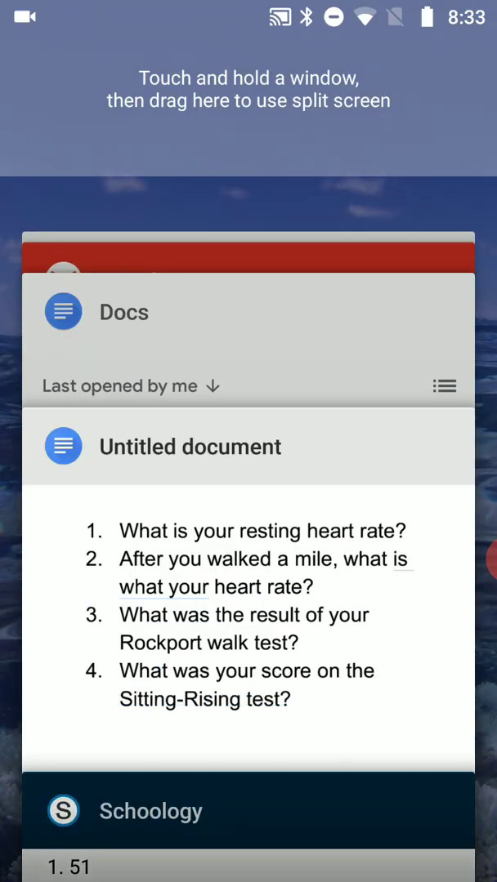
# Step: Scroll the recent apps to find and return to the Schoology submission card
pyautogui.scroll(-3)
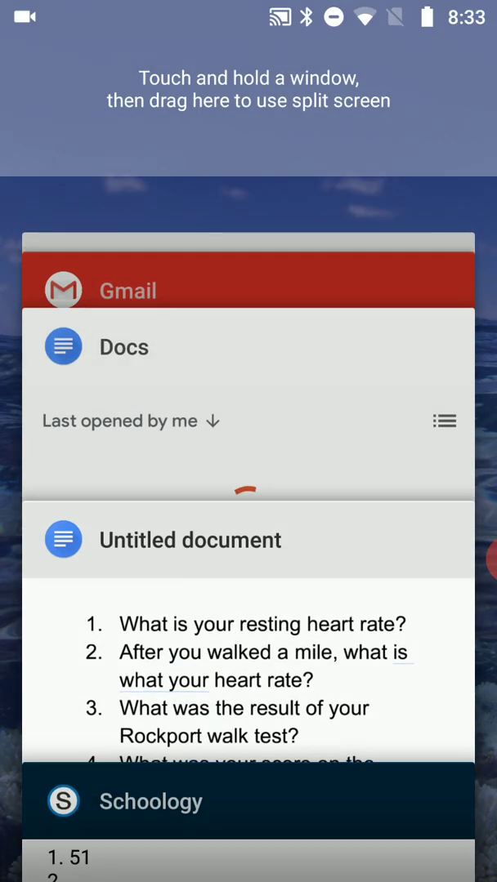
pyautogui.scroll(3)
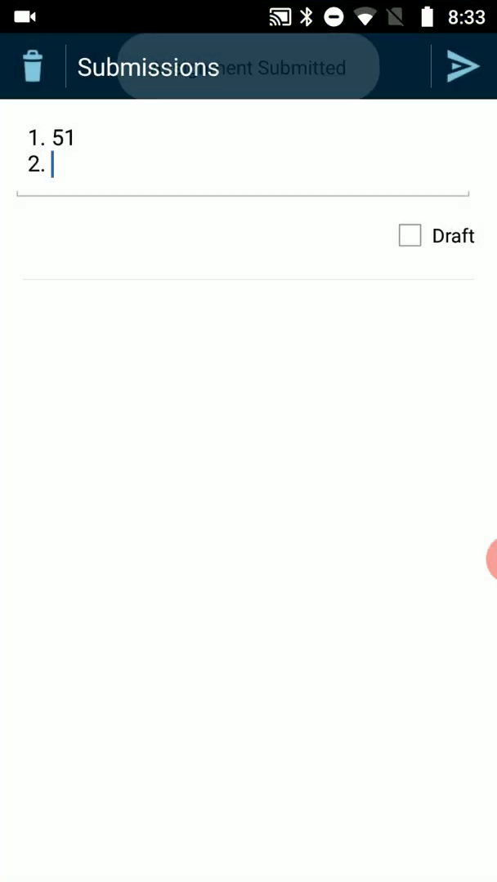
# Step: Confirm the submission is listed, revisit Info, then back out to the Home course dashboard
pyautogui.click(464, 67)
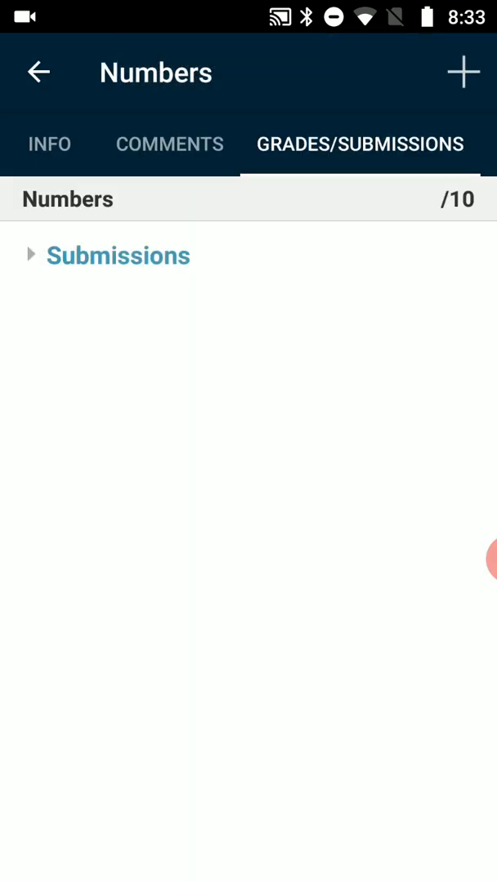
pyautogui.click(464, 72)
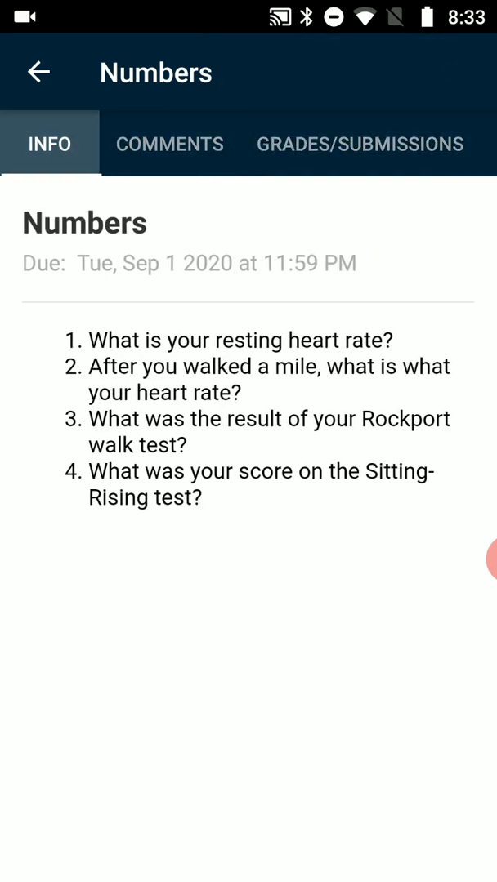
pyautogui.click(39, 72)
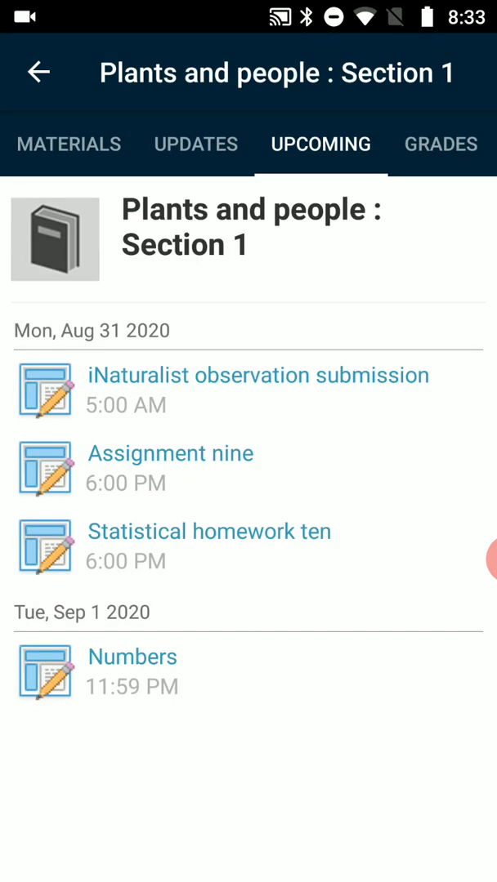
pyautogui.click(40, 72)
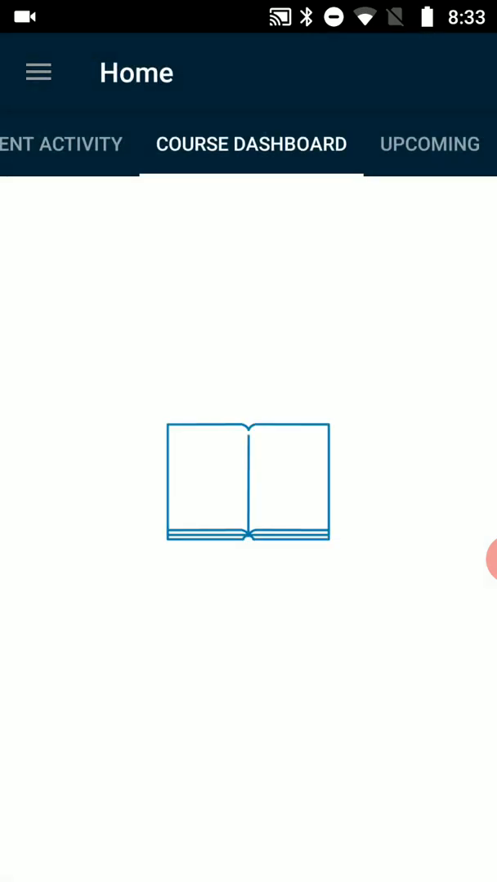